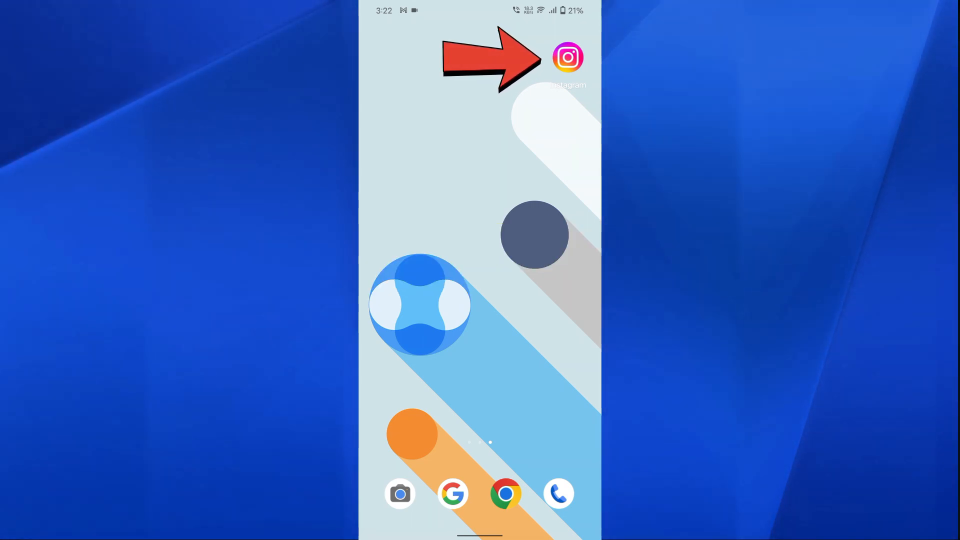
# Step: Launch Instagram and open the profile's settings and activity menu
pyautogui.click(567, 57)
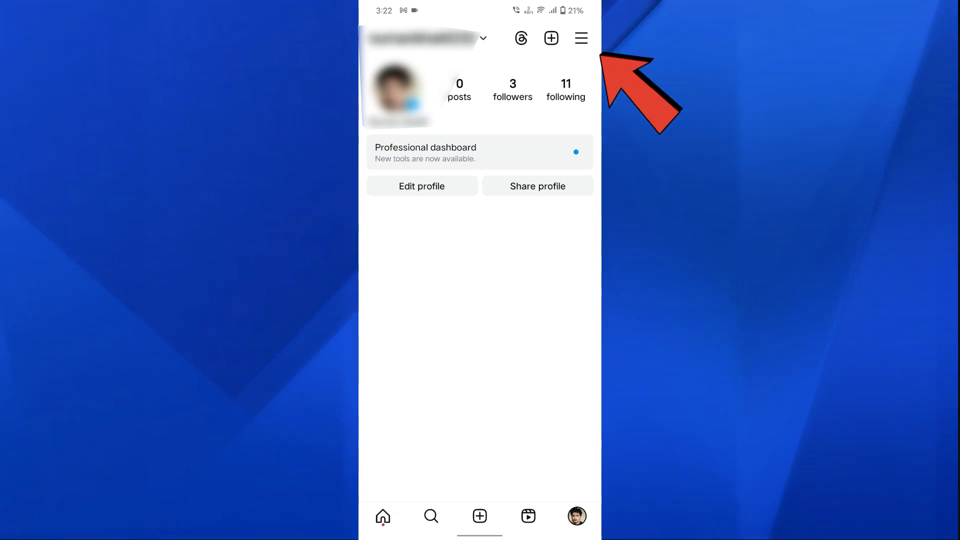
pyautogui.click(580, 38)
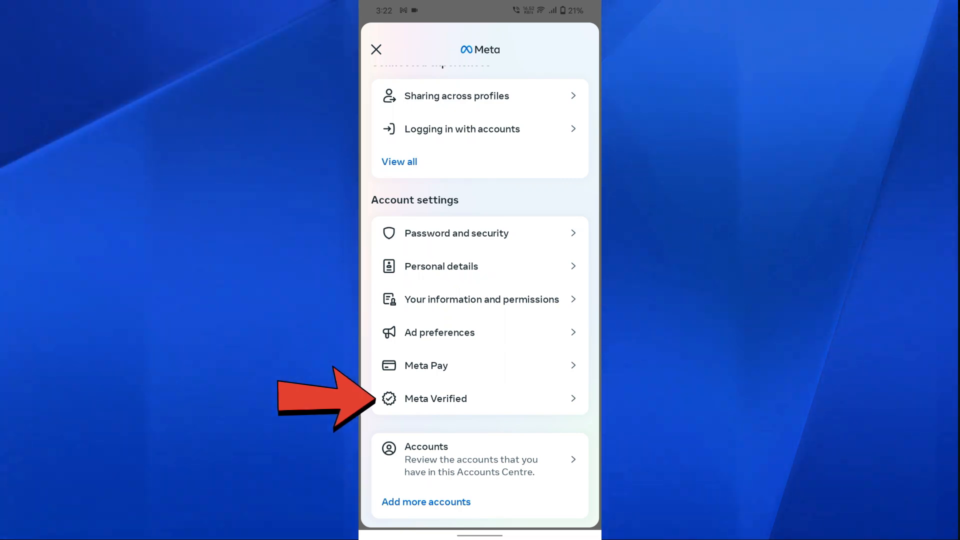
# Step: View the Meta Verified waitlist page, then leave it
pyautogui.click(434, 398)
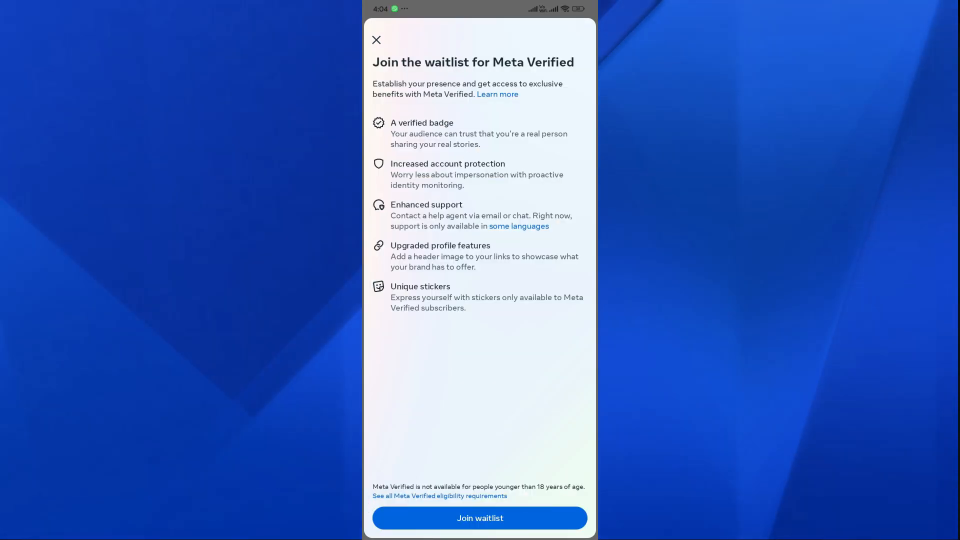
pyautogui.click(480, 518)
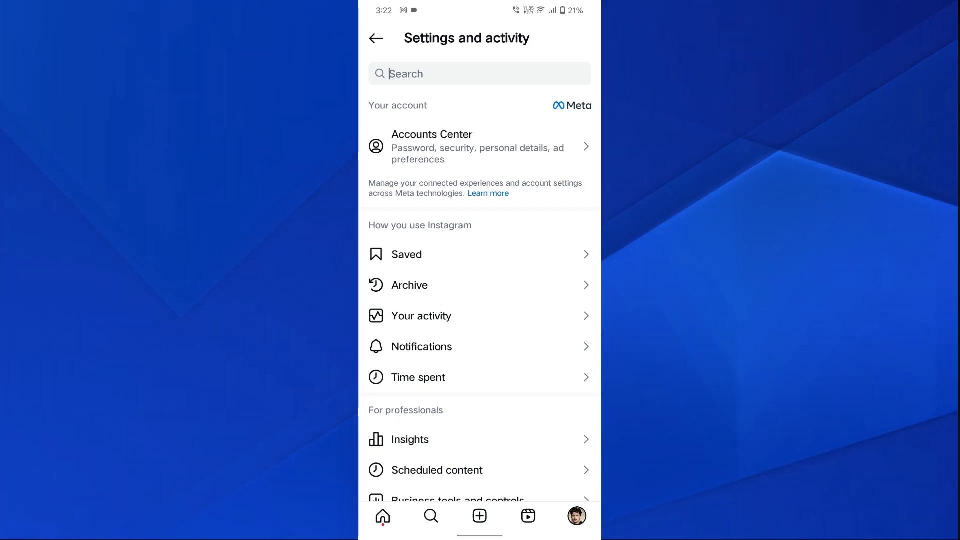
# Step: Search settings for 'request' and open the Request verification form
pyautogui.click(479, 74)
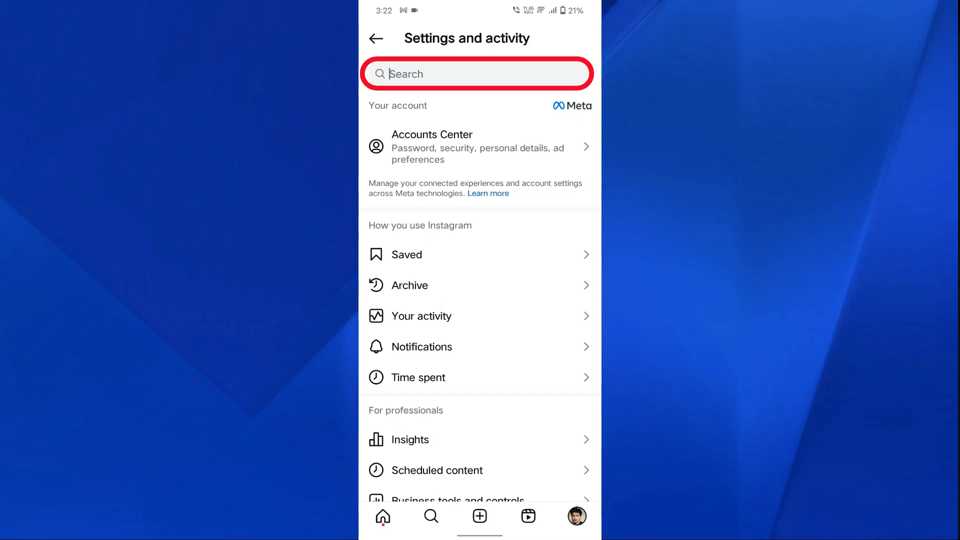
pyautogui.write('request')
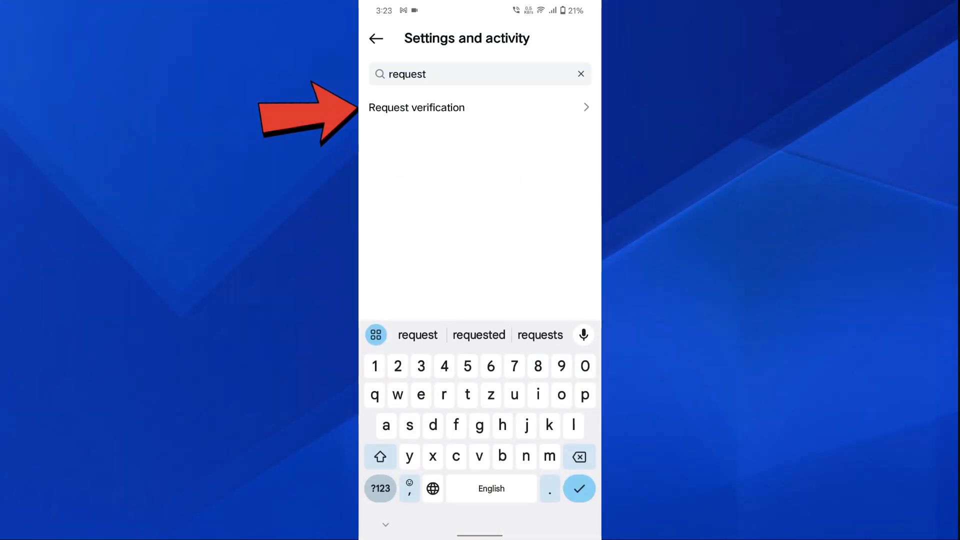
pyautogui.click(416, 107)
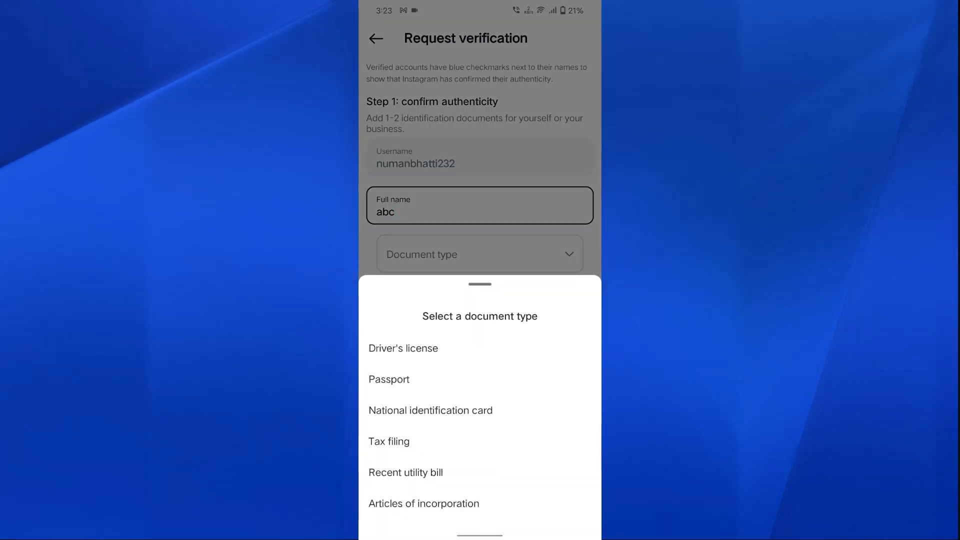
# Step: Choose Driver's license as the document type and scroll down to the links section
pyautogui.click(403, 348)
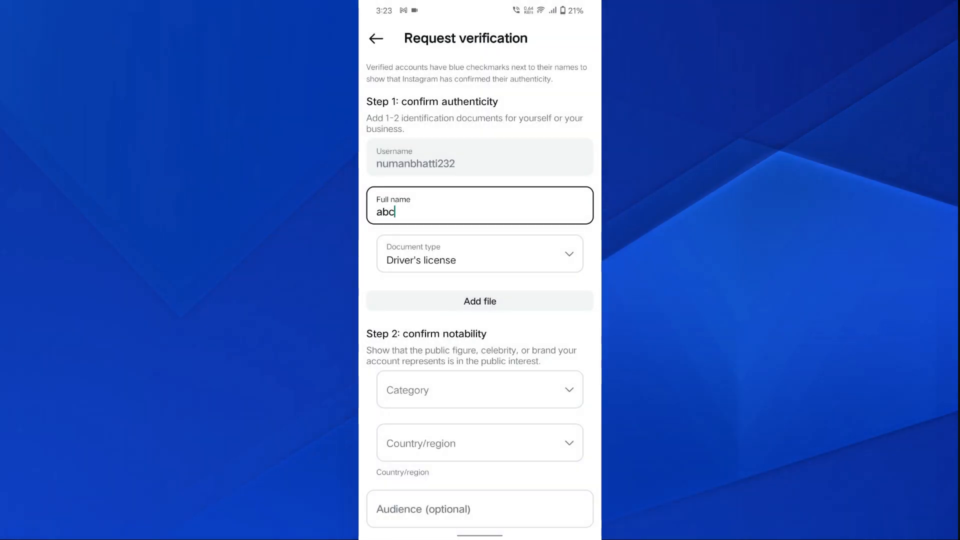
pyautogui.scroll(-3)
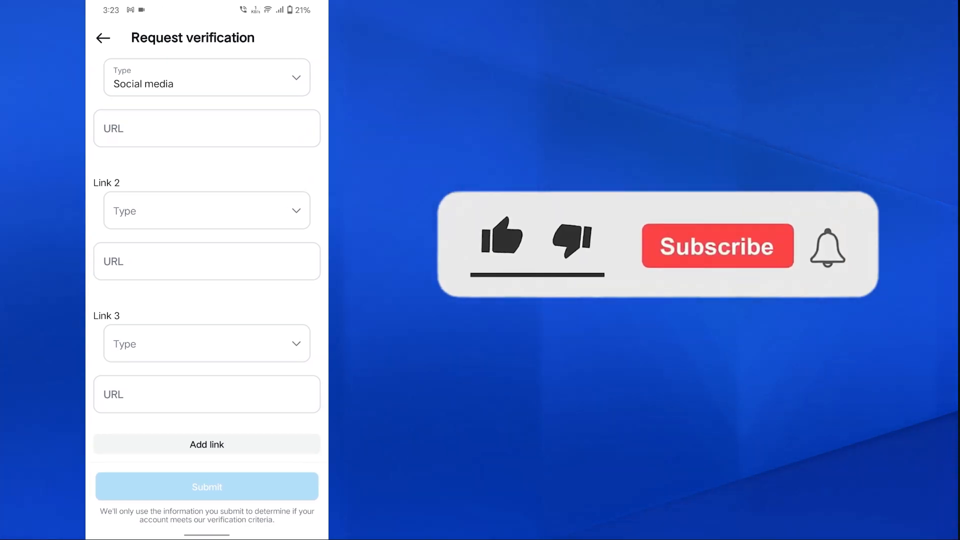
pyautogui.click(502, 242)
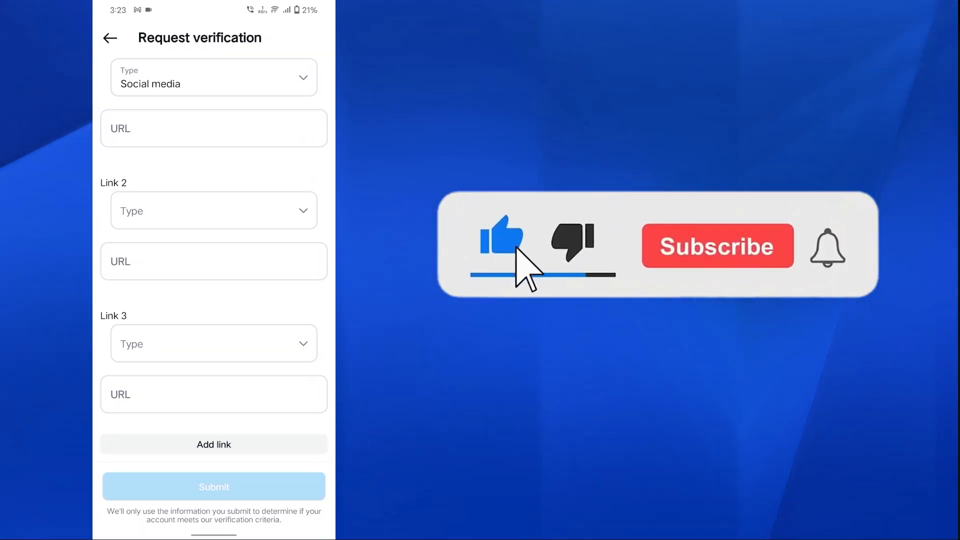